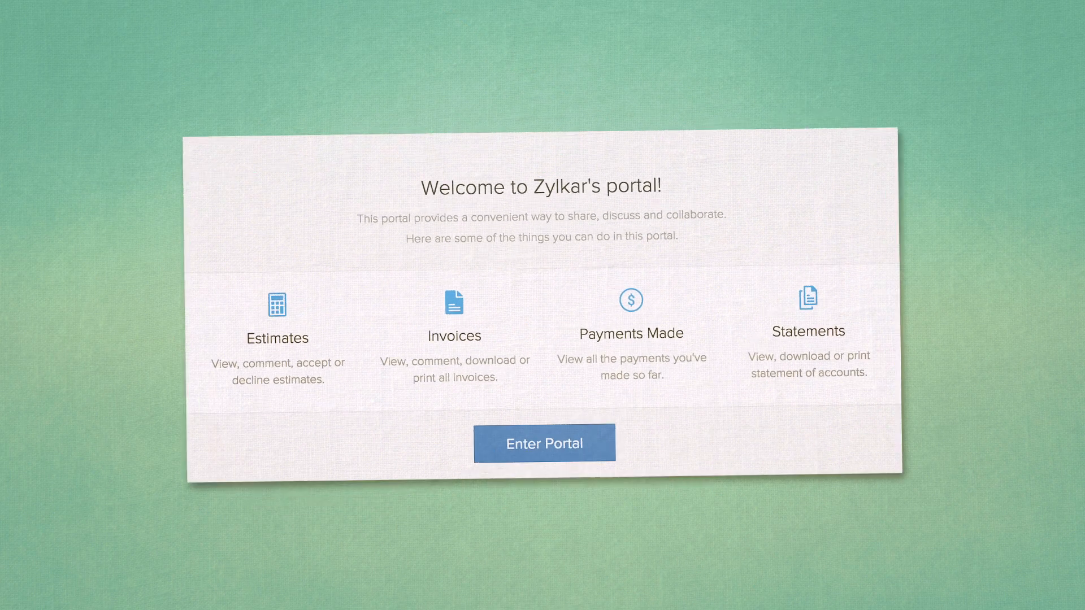
- Enter Zylkar's client portal from the welcome page to reach the home dashboard
click(542, 443)
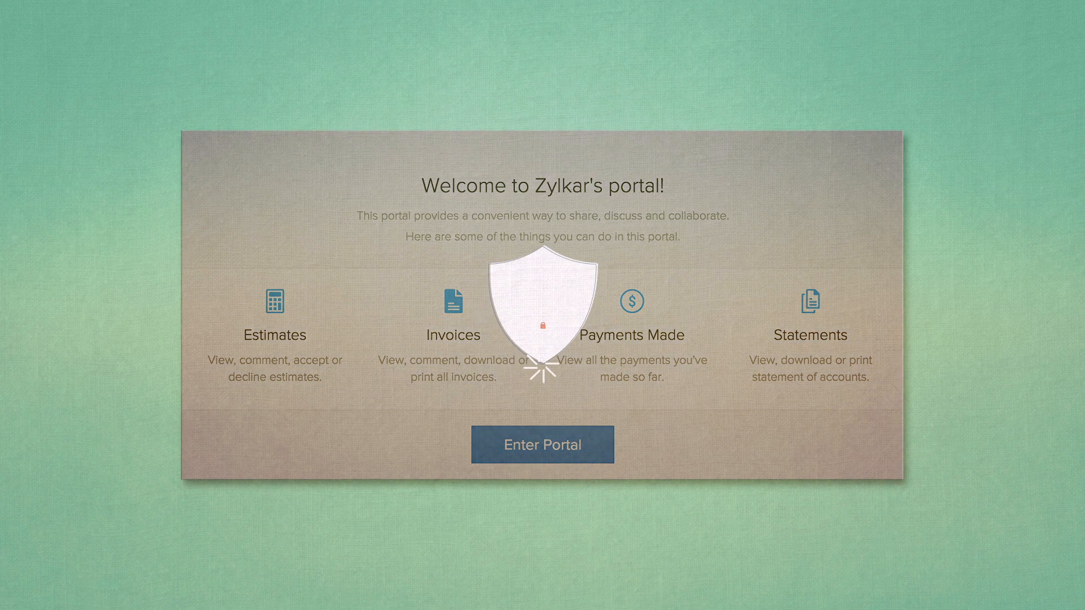
click(542, 444)
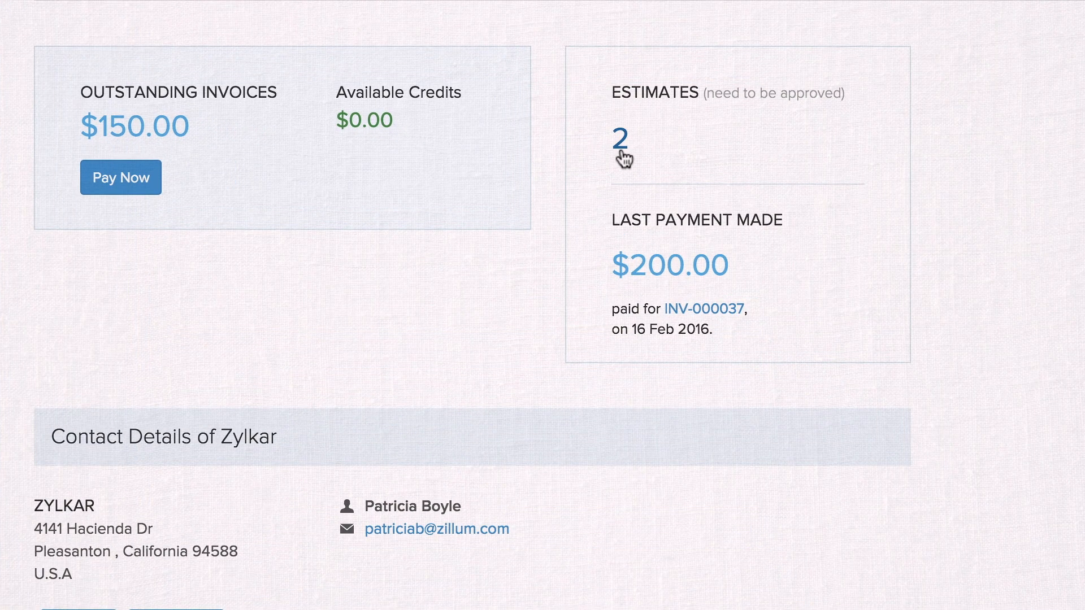
- Decline estimate EST-000015 for the custom landing page with a note via More actions
click(619, 136)
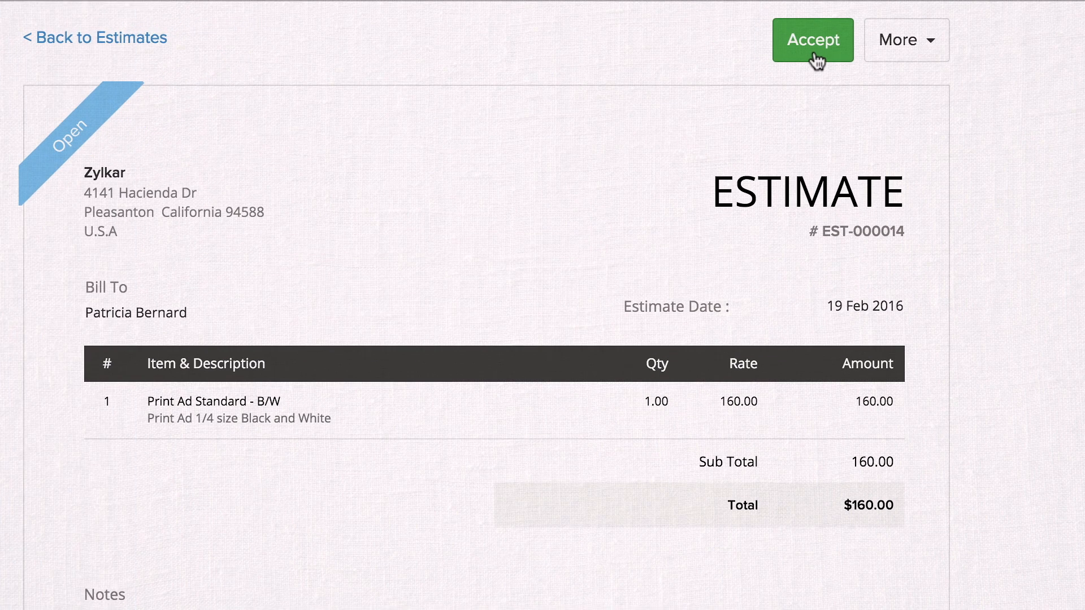
click(905, 41)
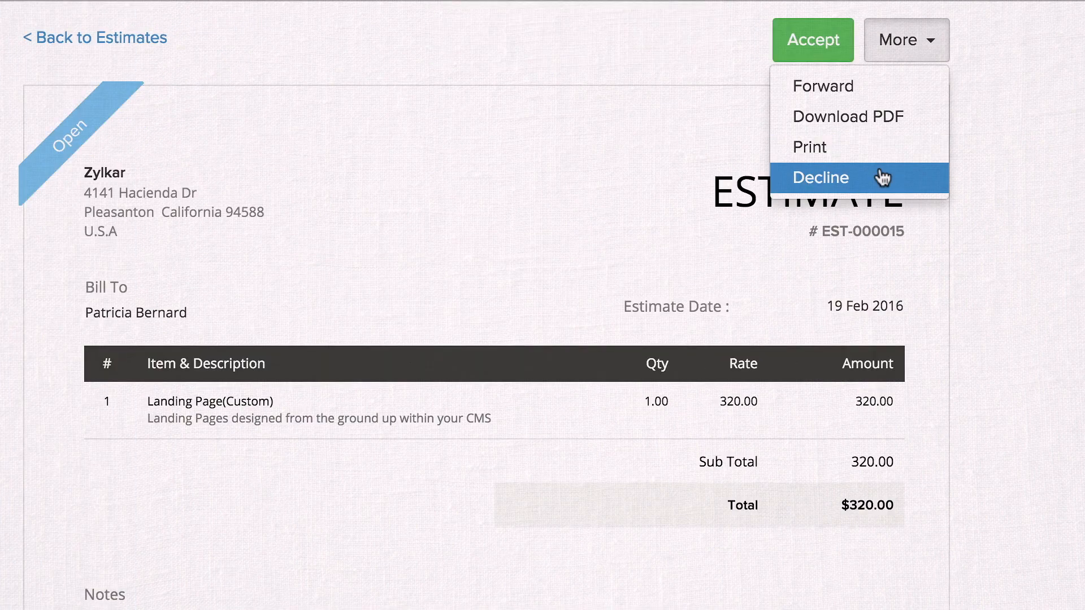
click(819, 177)
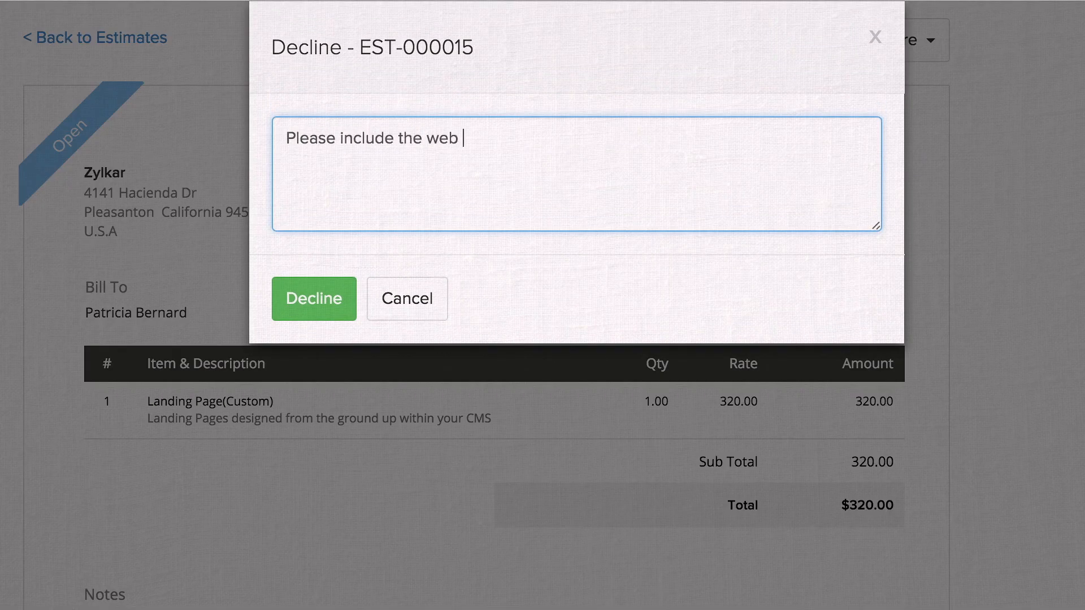
click(313, 298)
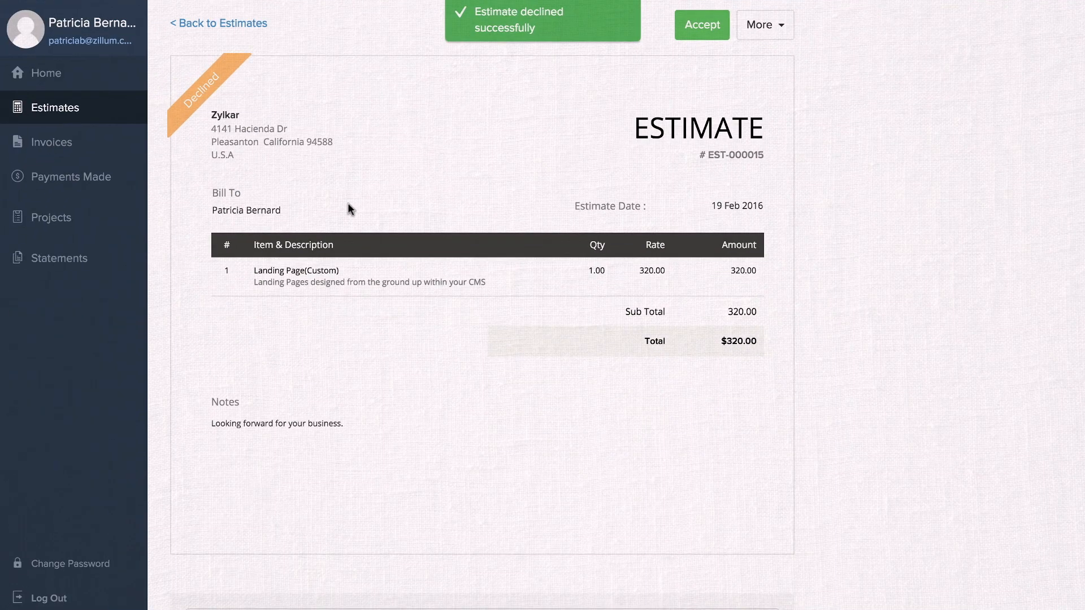
- Fill INV-000038's card payment form with card number 75, CVV 15, November 2019 expiry and address 'Connec'
click(51, 143)
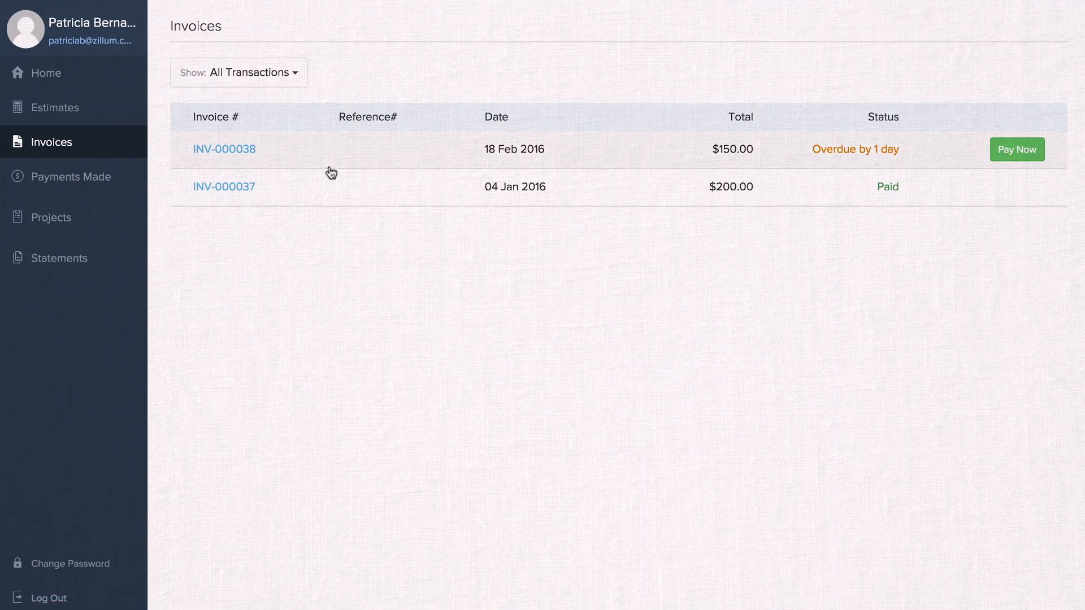
click(223, 149)
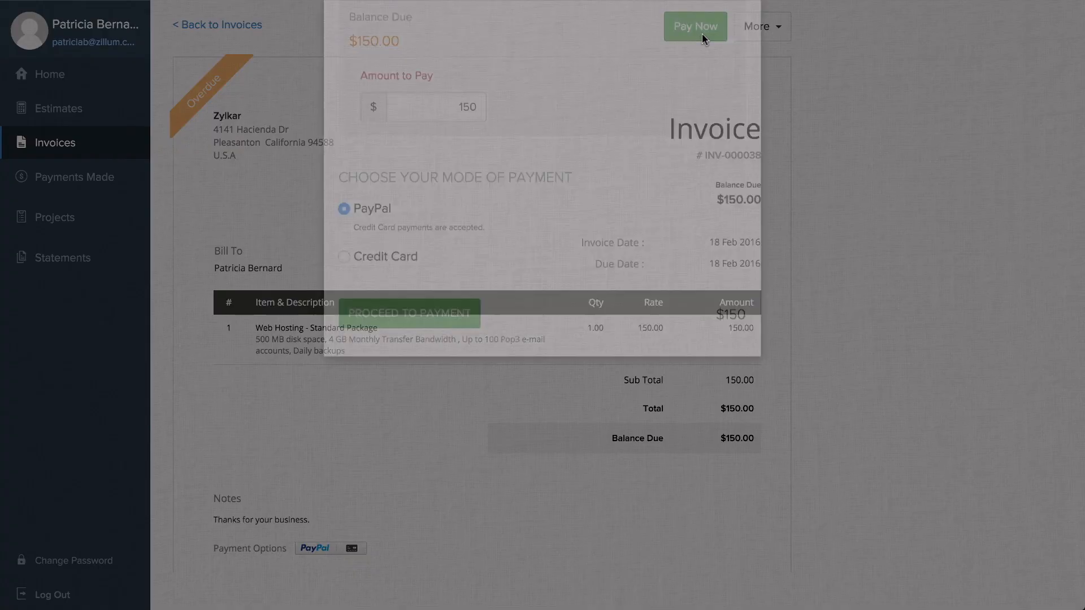
text(75)
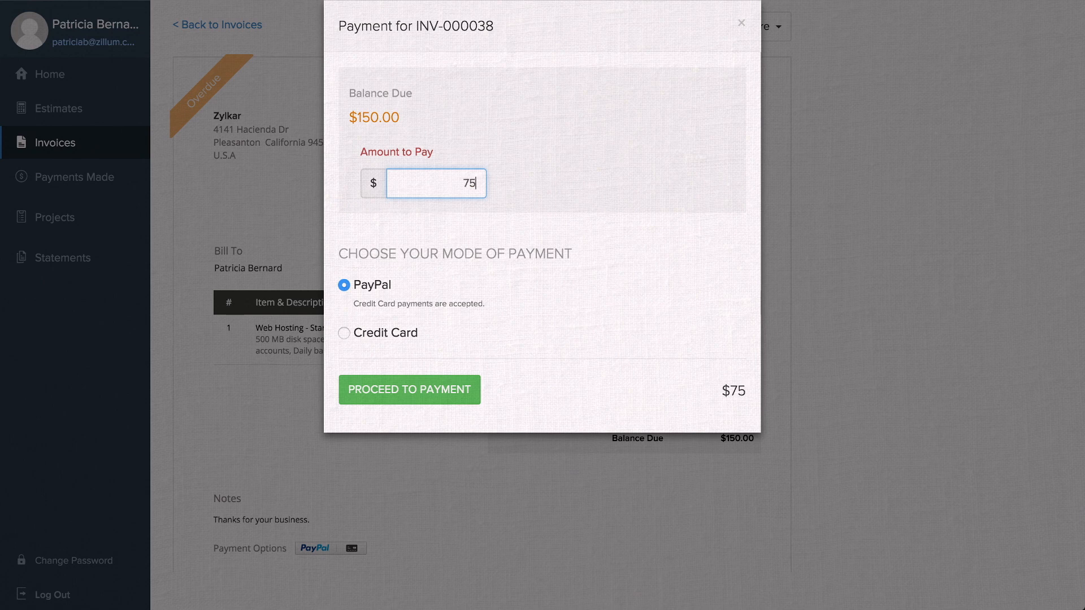
text(15)
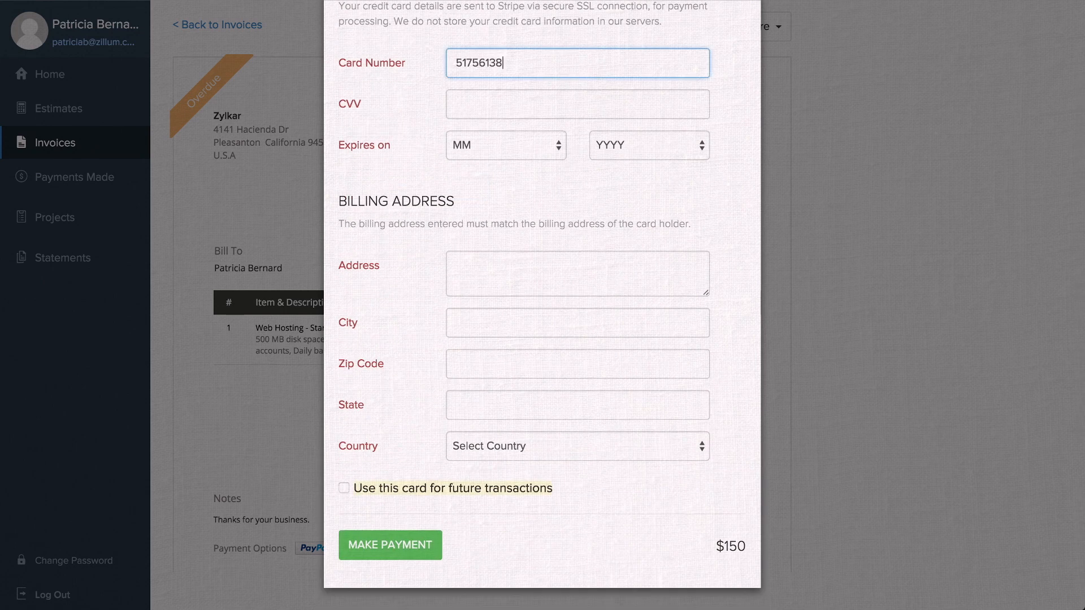
click(505, 146)
text(514 )
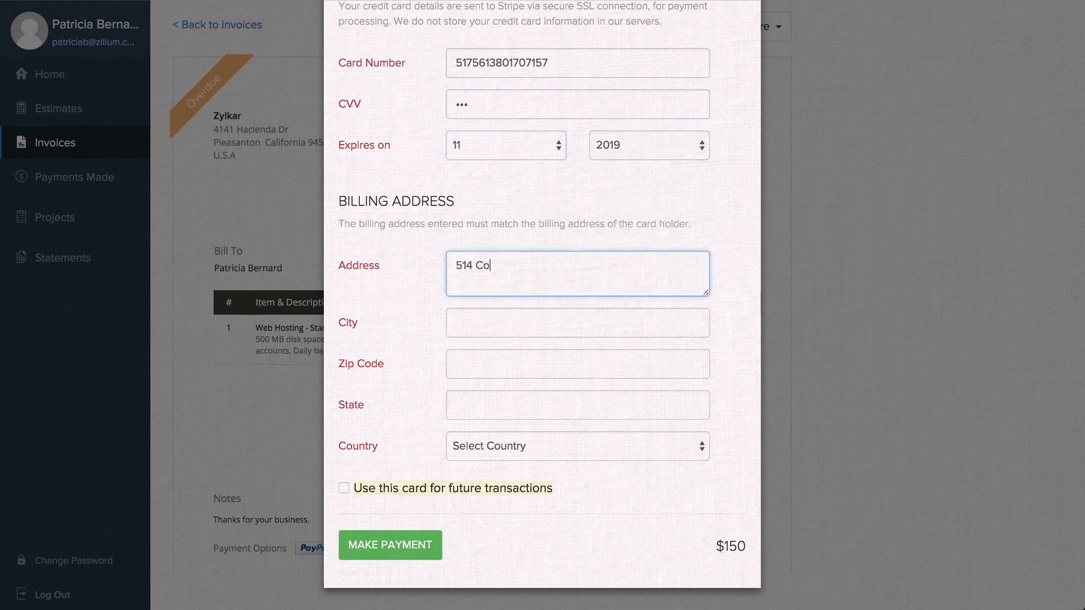
text(Connec)
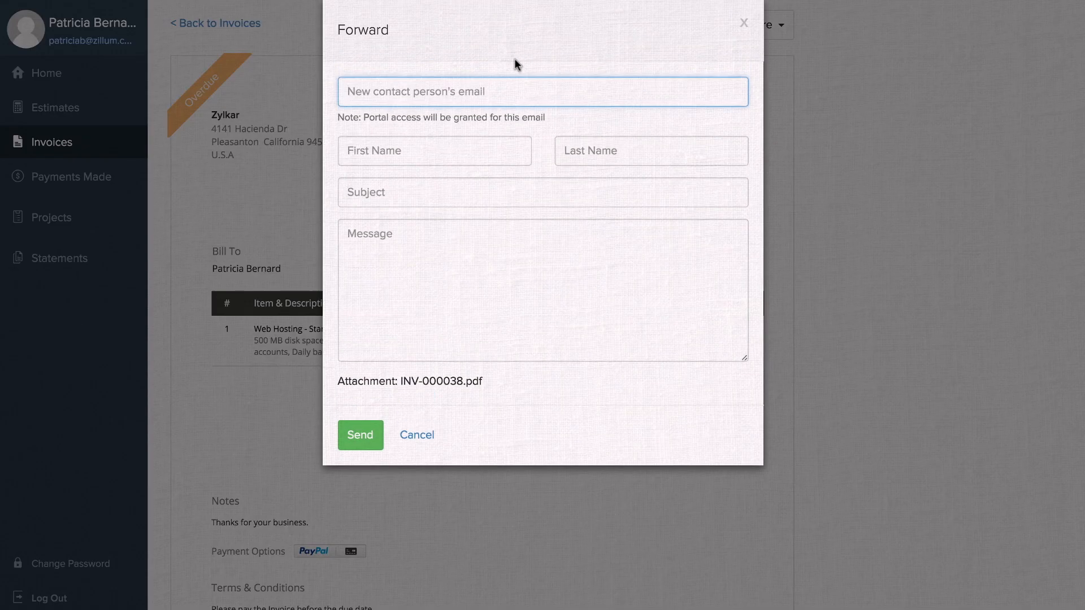
- Address the invoice's Forward dialog to 'Finance Team' before moving to Projects
text(Finance Team)
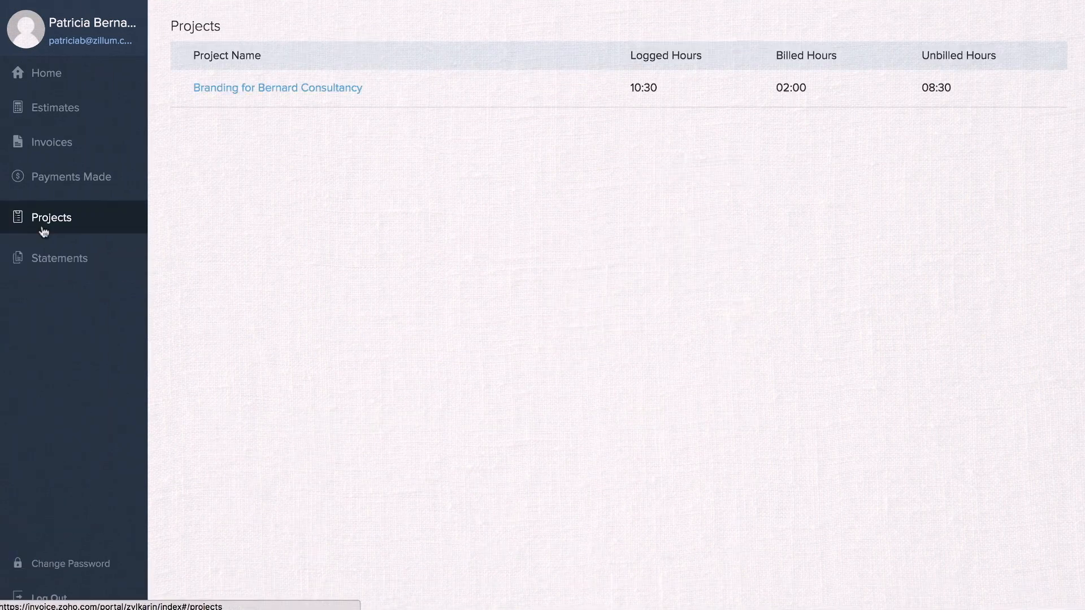
mouse_move(248, 103)
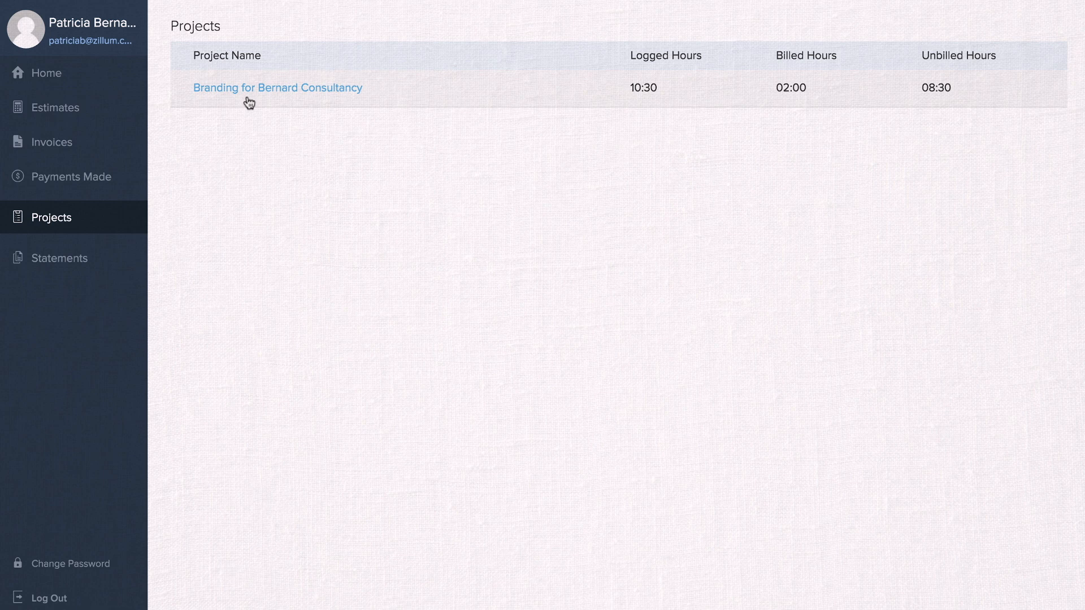
- Review the Branding for Bernard Consultancy project's tasks and its timesheets
click(277, 88)
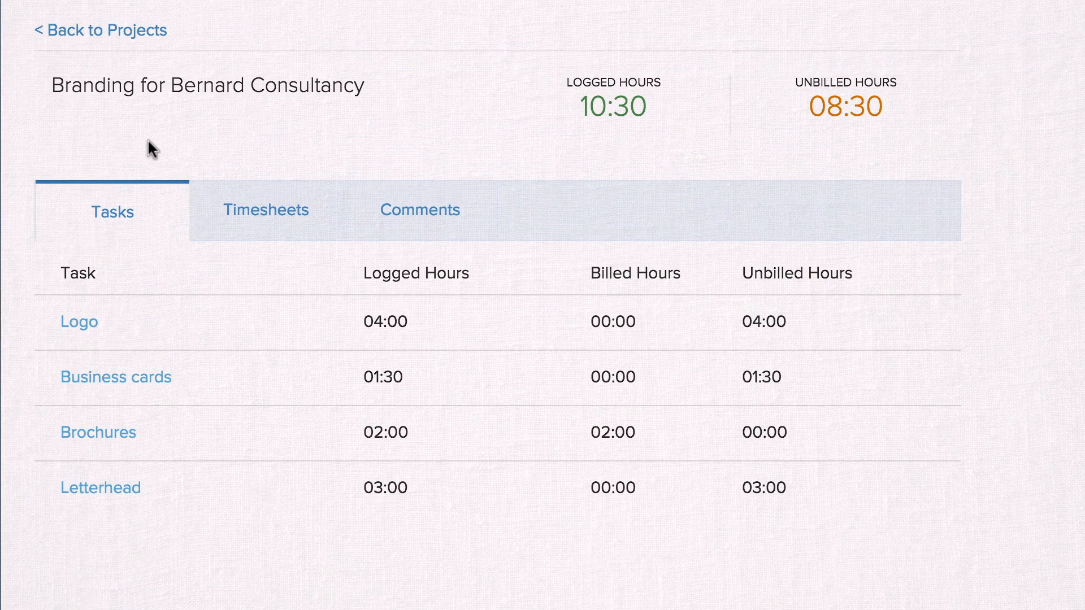
mouse_move(355, 329)
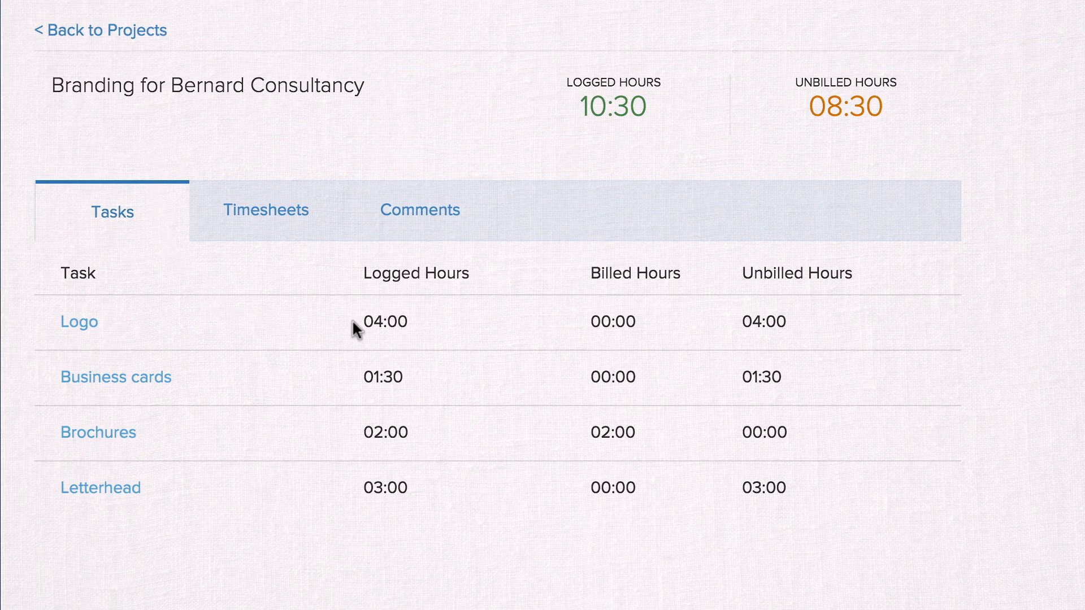
mouse_move(351, 449)
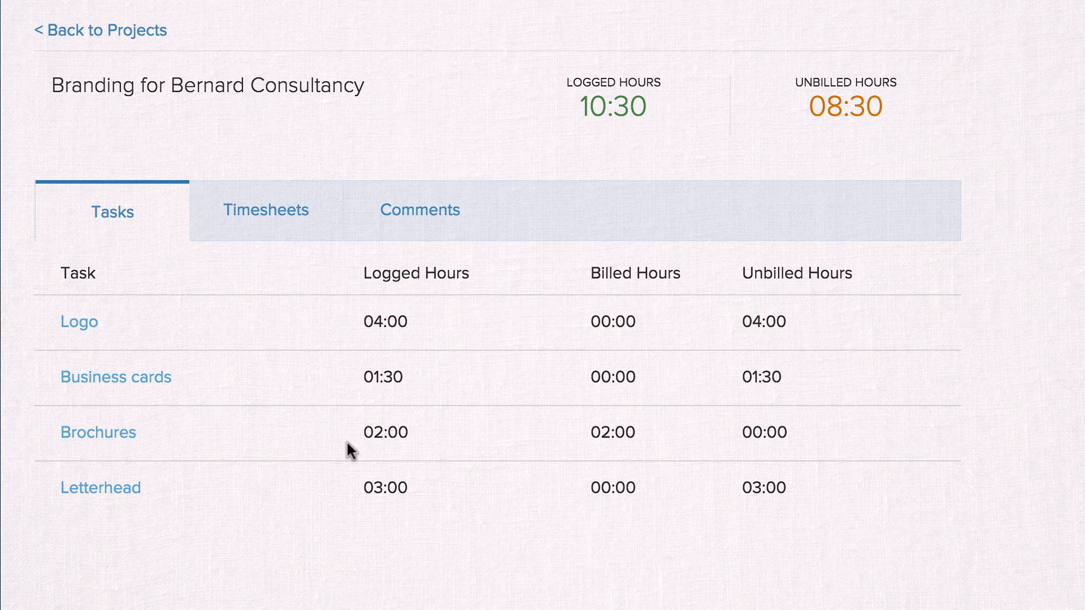
mouse_move(573, 165)
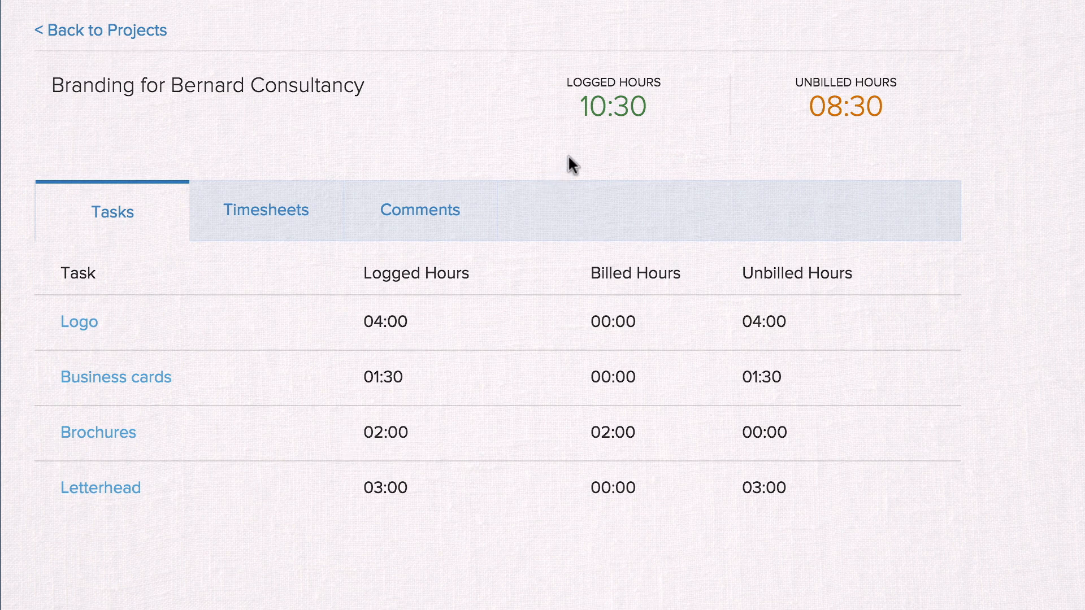
click(265, 210)
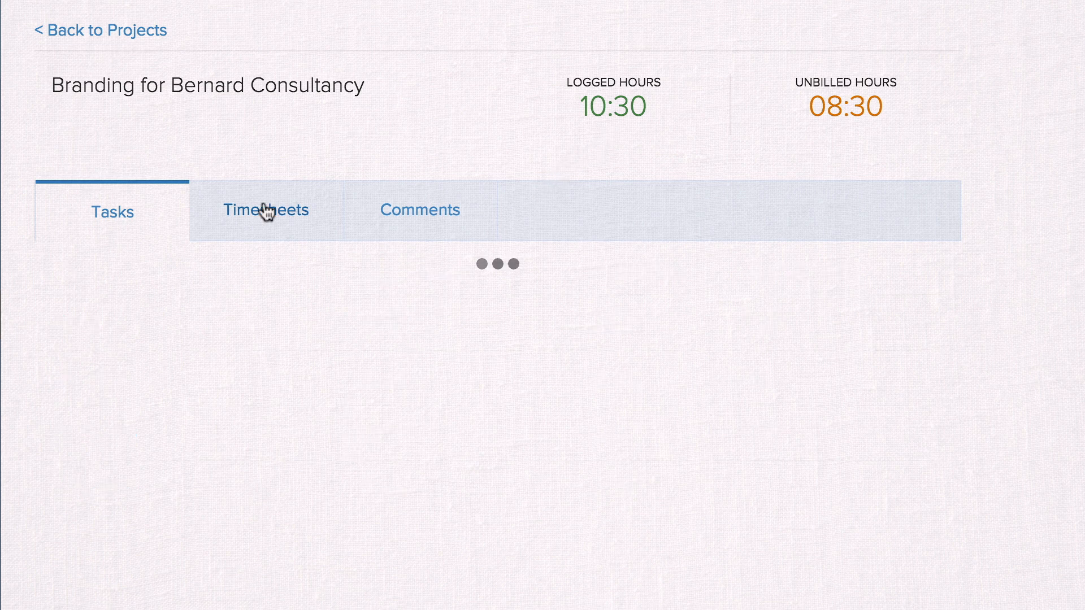
click(267, 210)
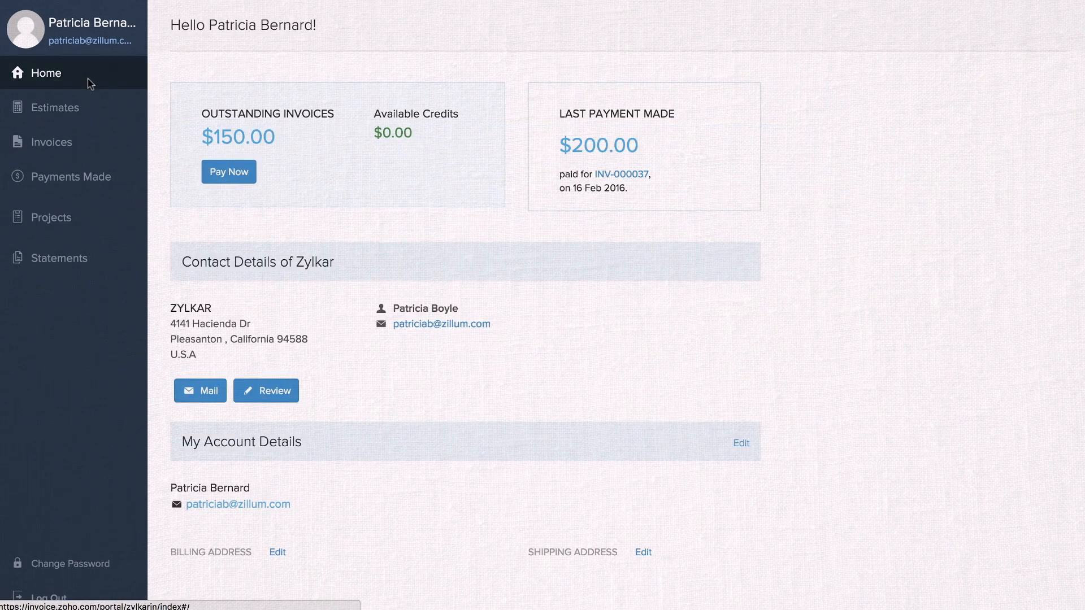
- Submit a 4-star 'Love the designs!' review and share it on Twitter
click(266, 390)
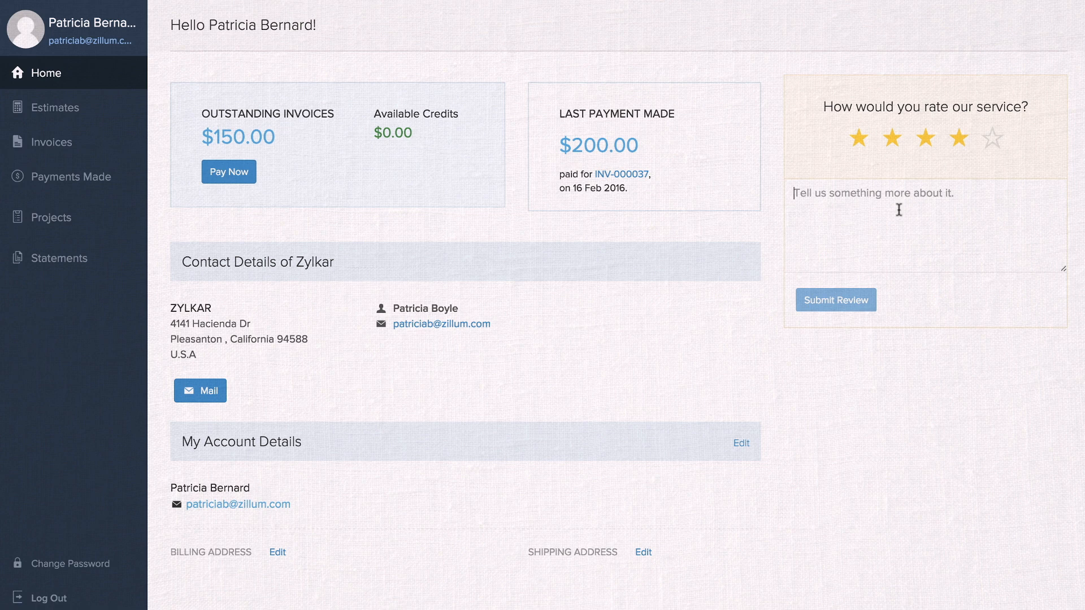
text(Love the desig)
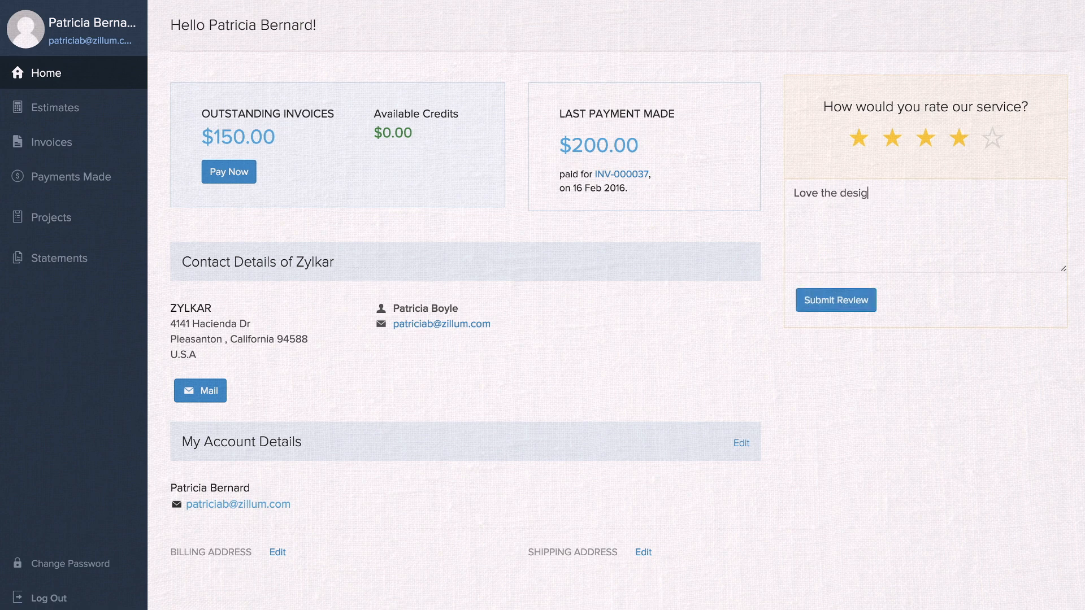
click(835, 299)
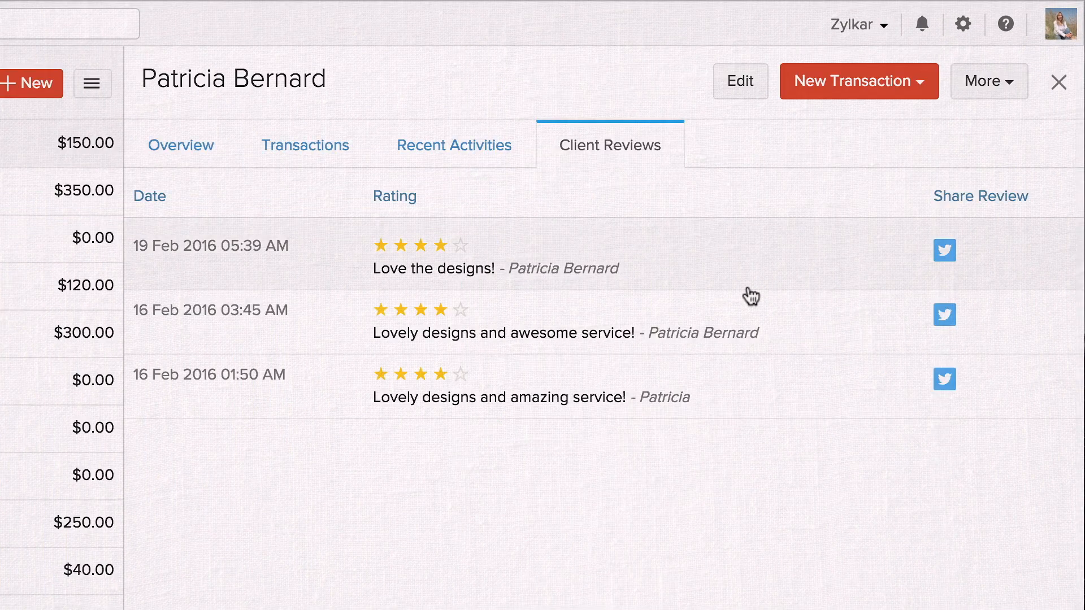
click(942, 250)
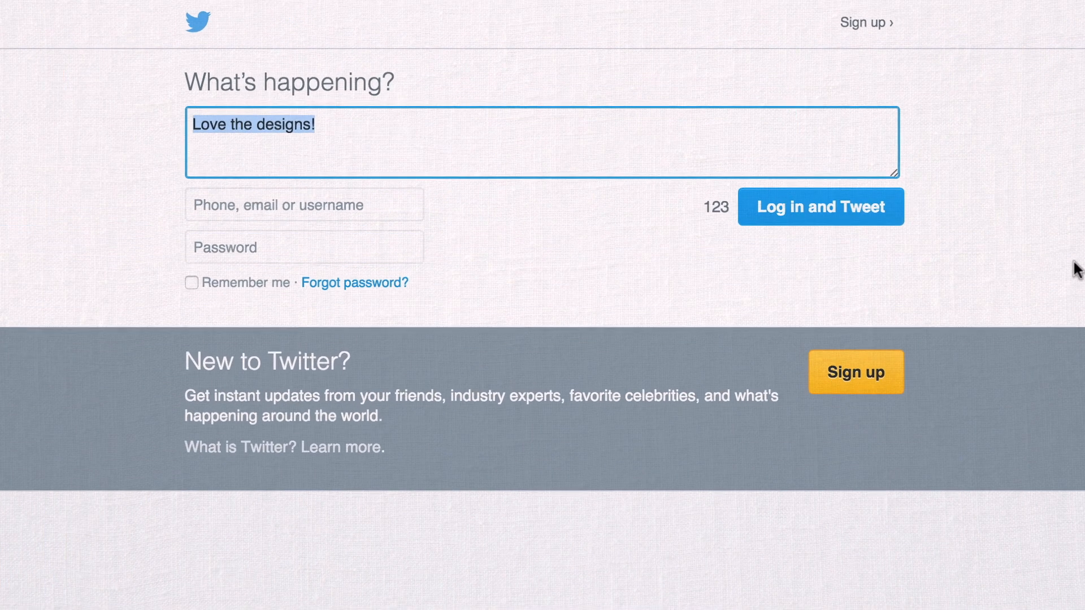